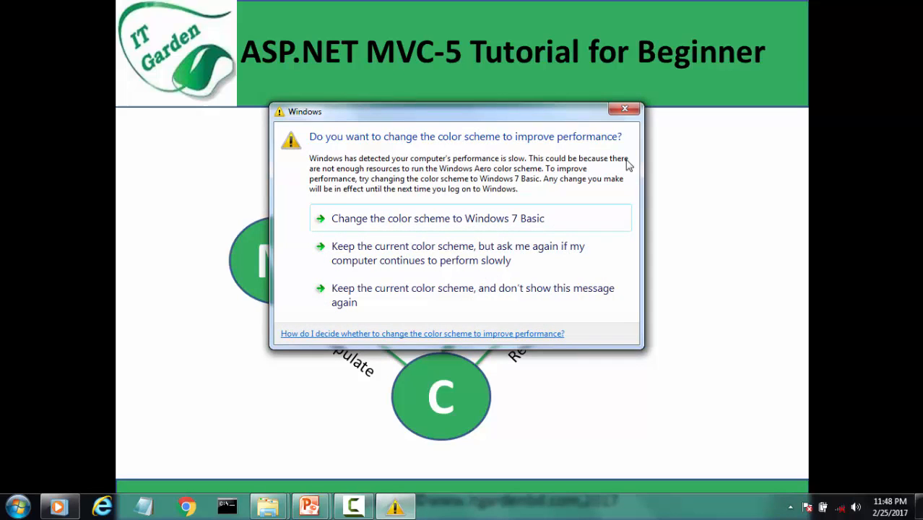
mouse_move(623, 108)
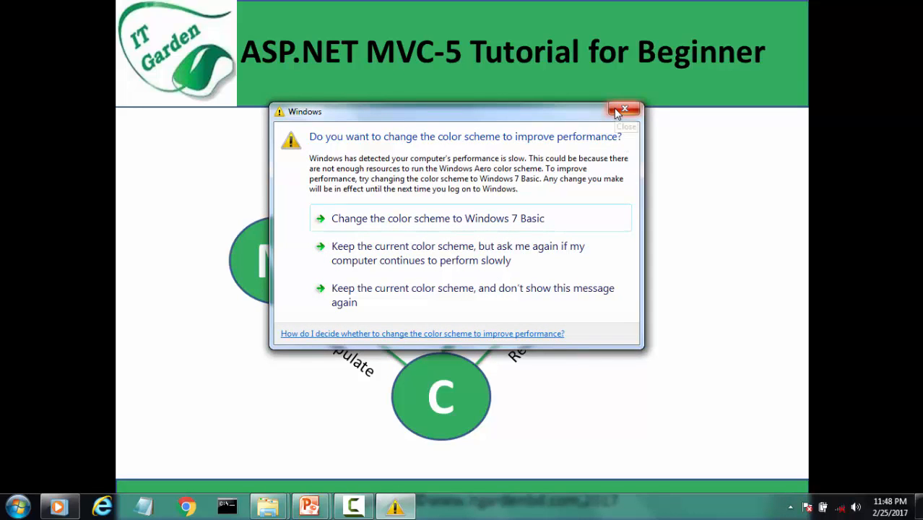
mouse_move(625, 111)
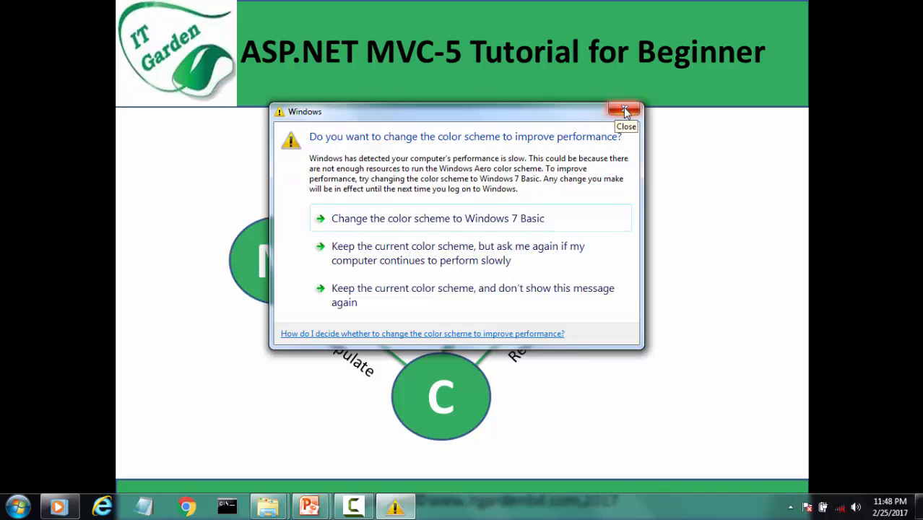
Close the Windows colour-scheme performance warning over the PowerPoint slides.
left_click(627, 110)
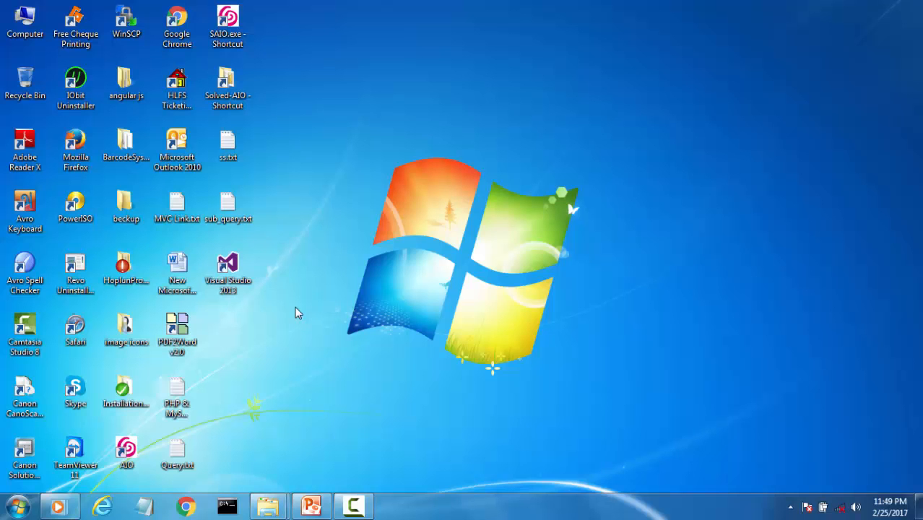
mouse_move(236, 279)
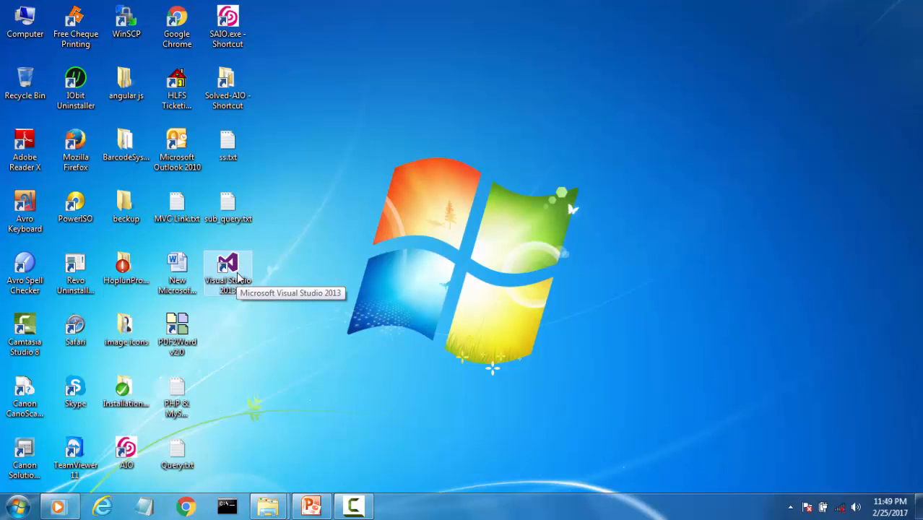
Launch Visual Studio 2013 from its desktop shortcut.
double_click(228, 265)
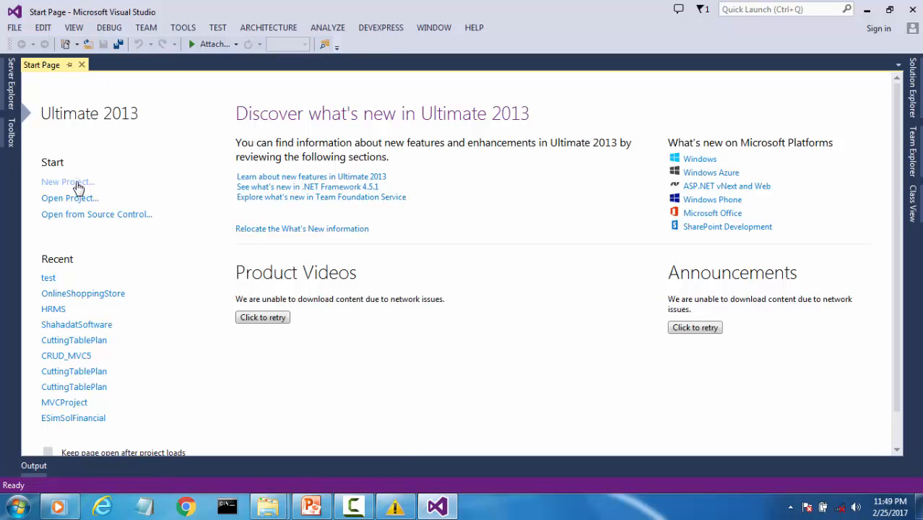
Start a new project using the Visual C# Web ASP.NET Web Application template.
left_click(65, 182)
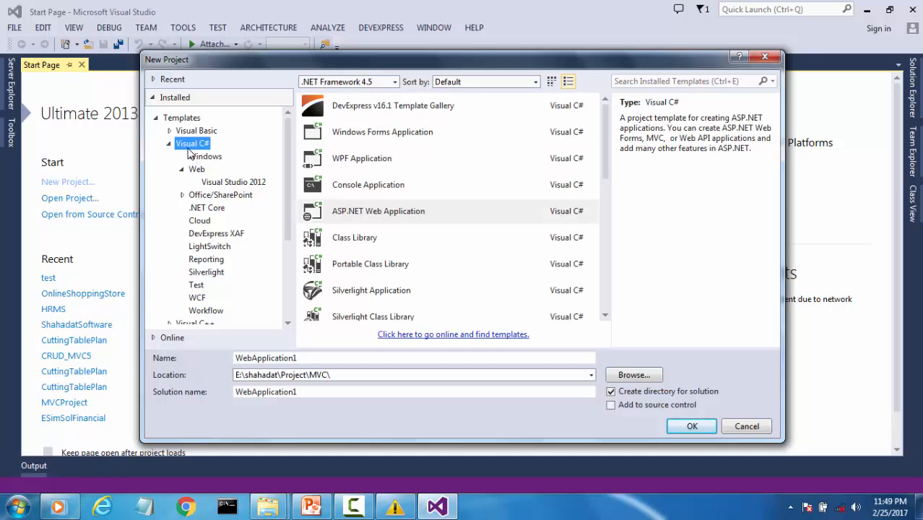
mouse_move(217, 154)
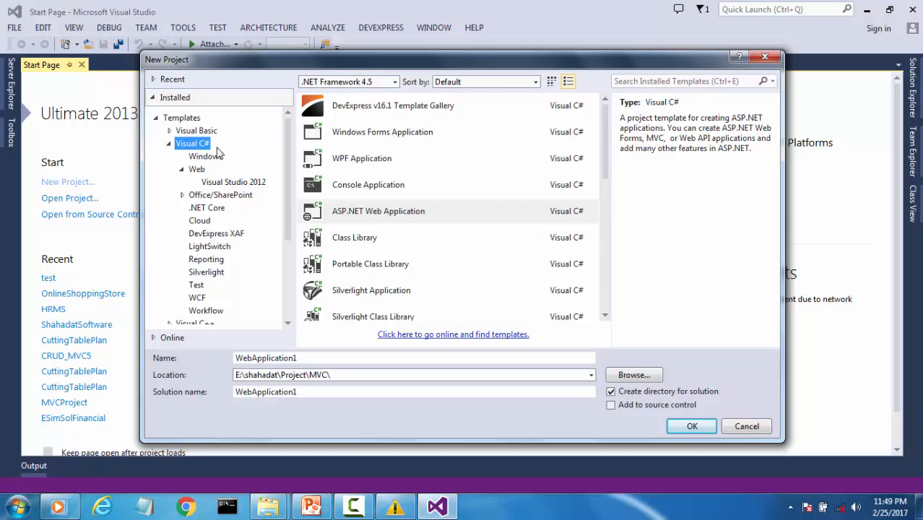
left_click(196, 168)
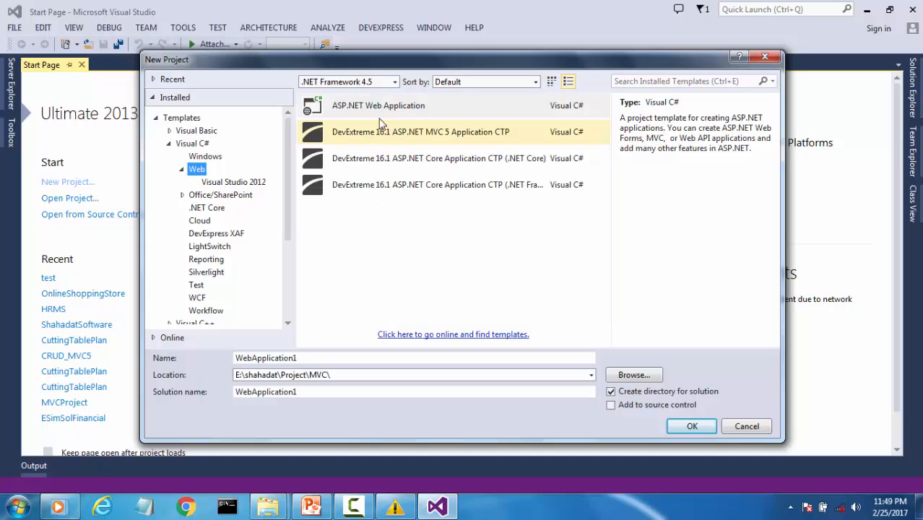
left_click(378, 106)
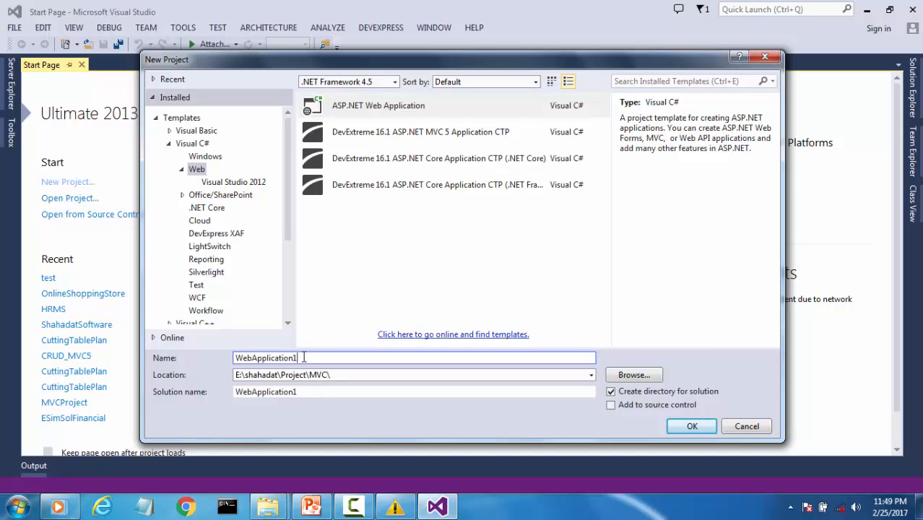
Name the project 'ASP.Net(Part #01)' and submit it, getting an invalid-name error.
triple_click(266, 358)
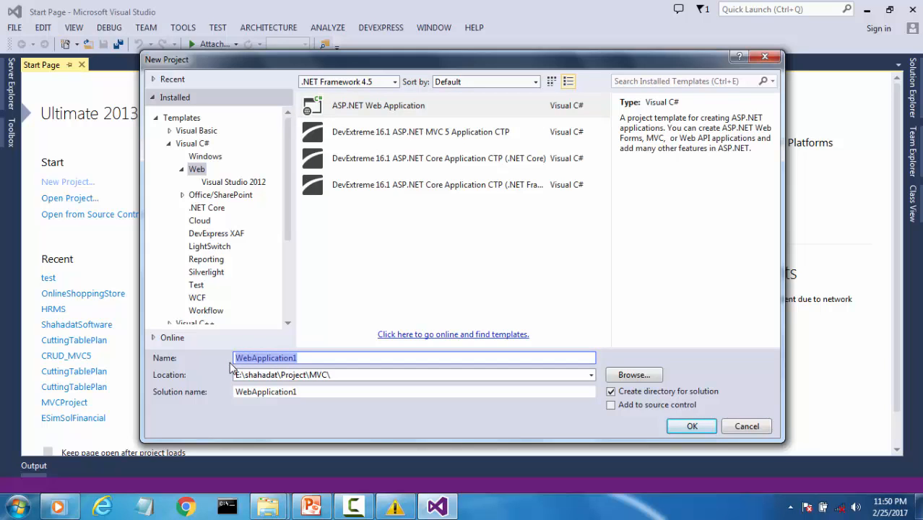
type("ASP")
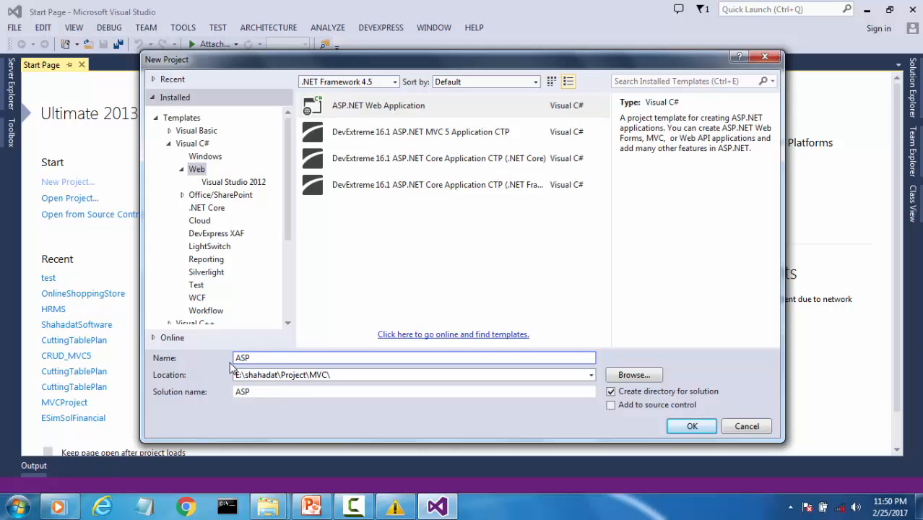
type(".Net")
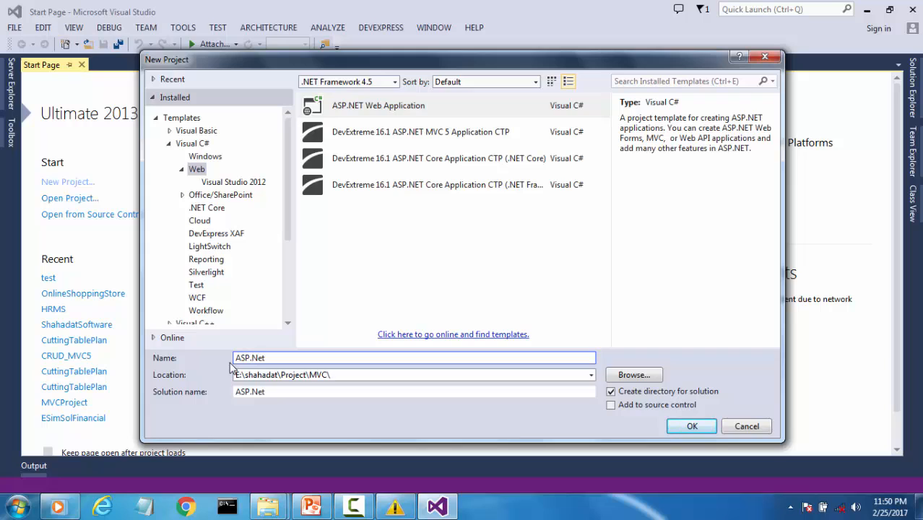
type("(")
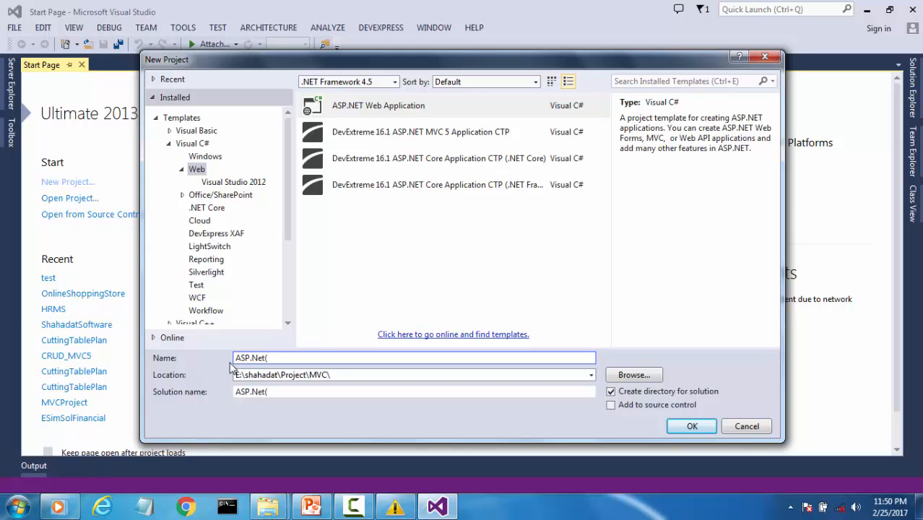
type("Part")
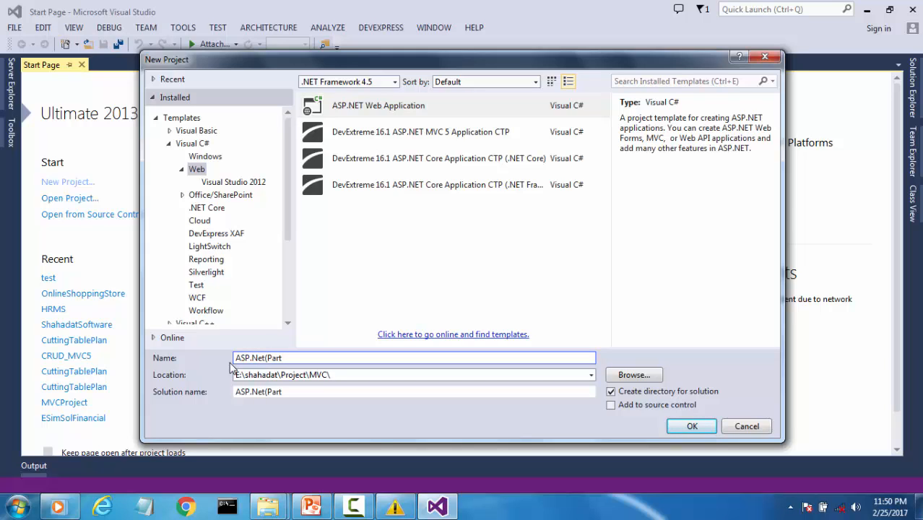
type("#")
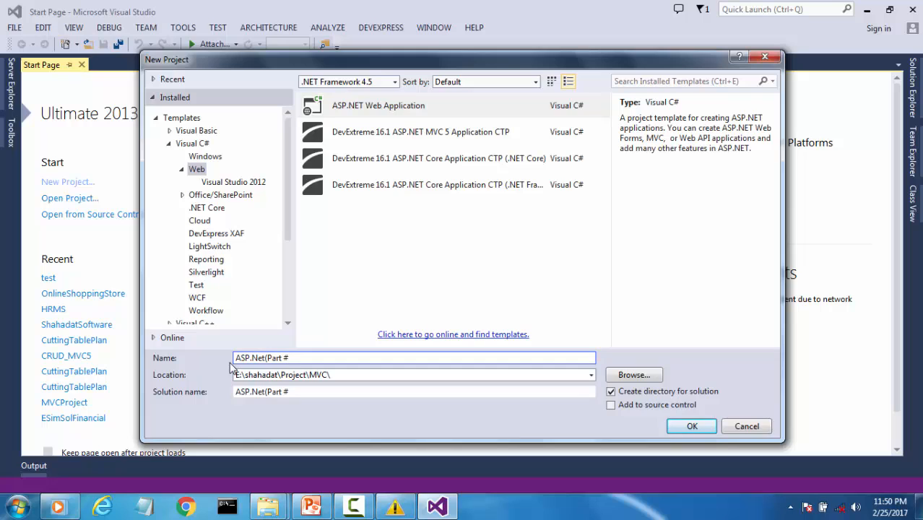
type("01)")
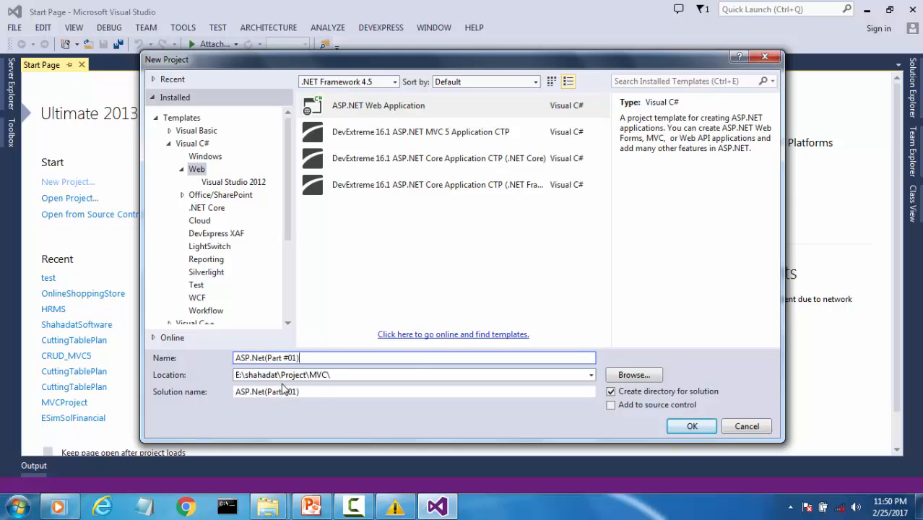
left_click(412, 375)
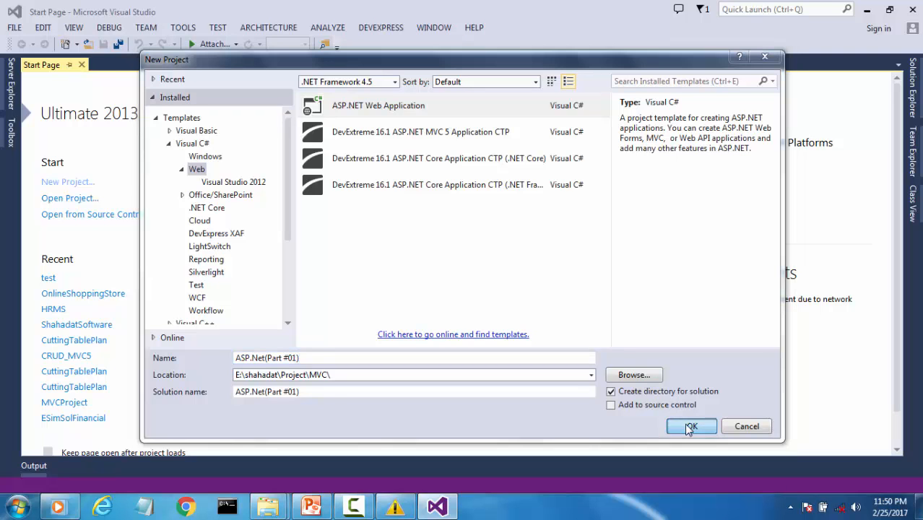
left_click(692, 427)
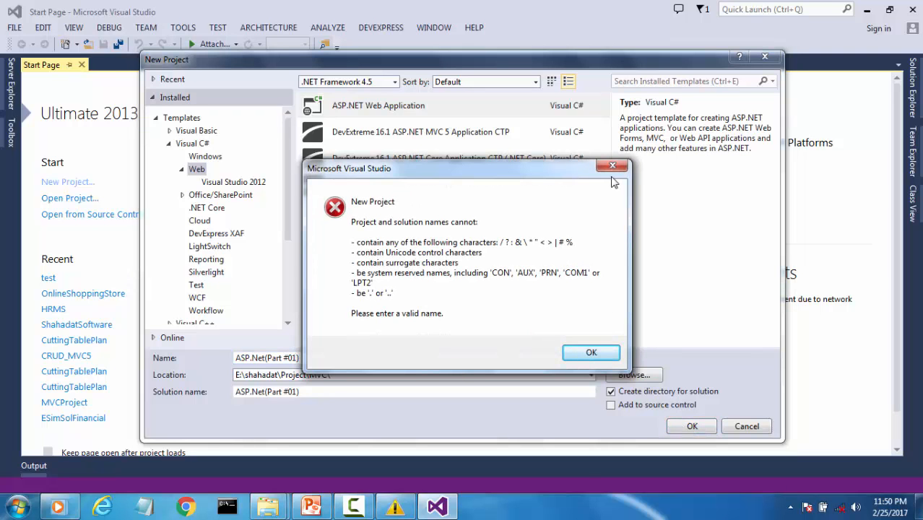
Dismiss the name errors, change the name to ASPNet(Part01), and resubmit.
left_click(591, 353)
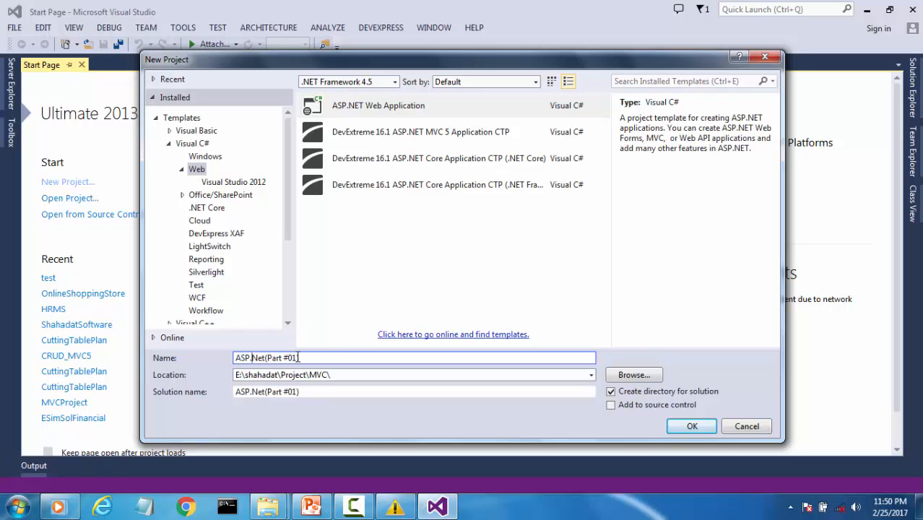
key("Backspace")
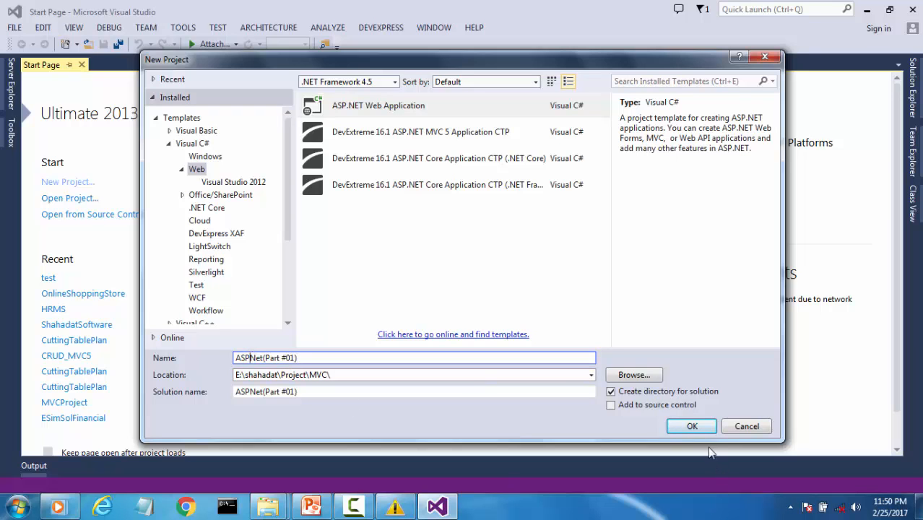
left_click(692, 426)
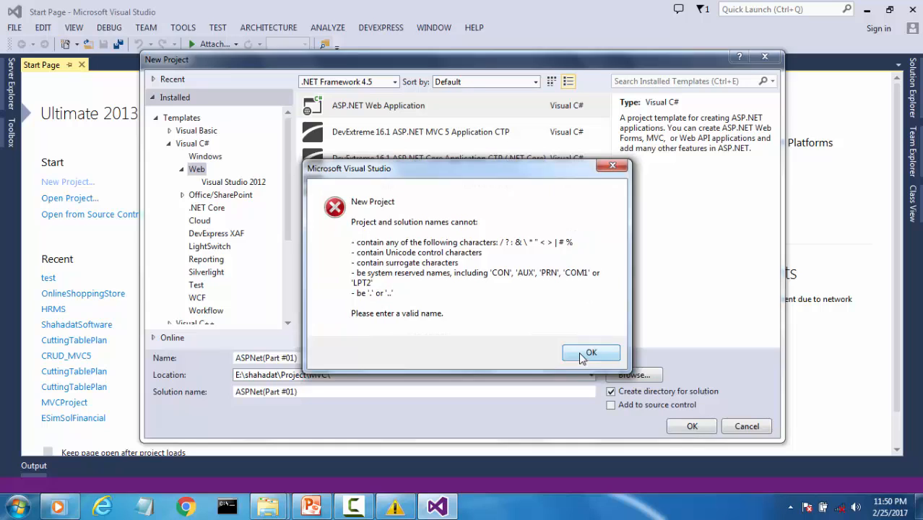
left_click(591, 352)
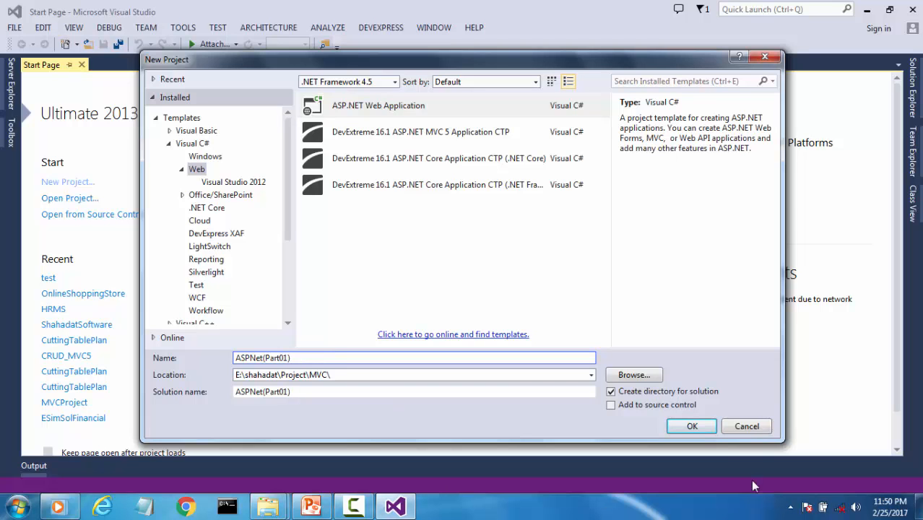
left_click(691, 426)
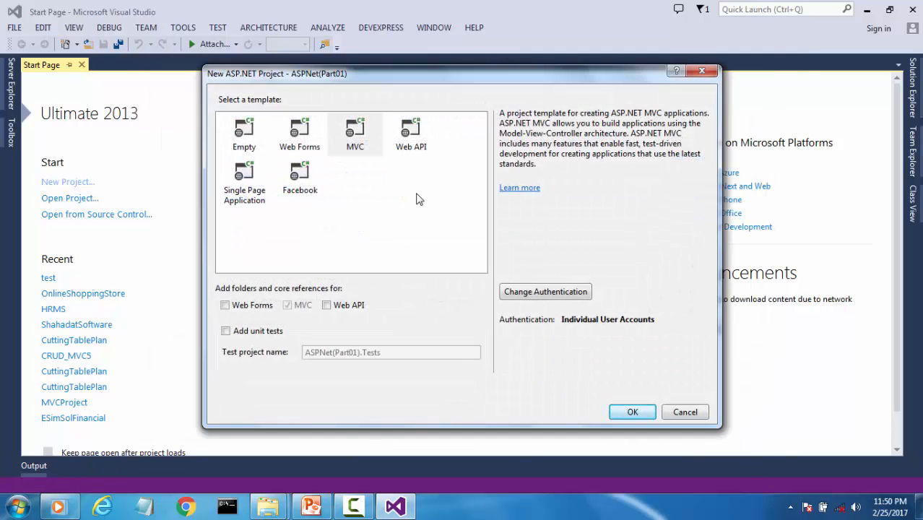
Select the MVC template in the New ASP.NET Project dialog.
left_click(355, 134)
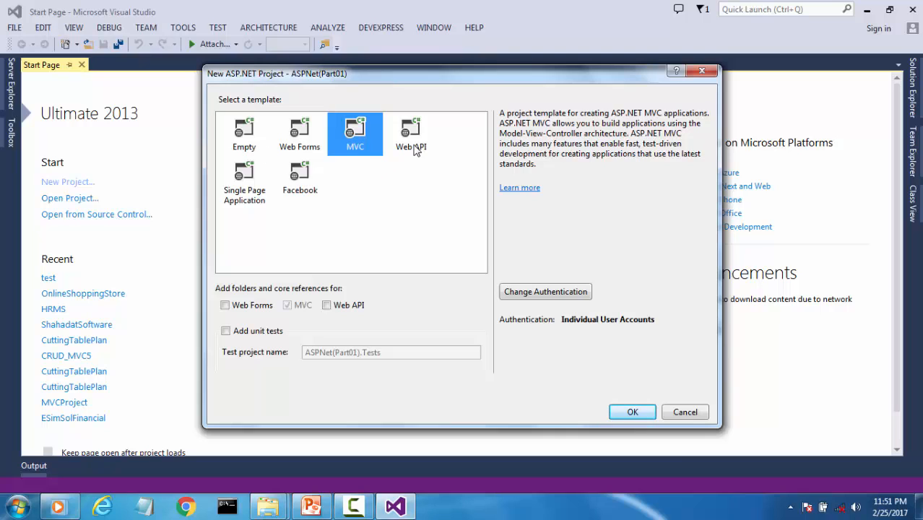
mouse_move(277, 197)
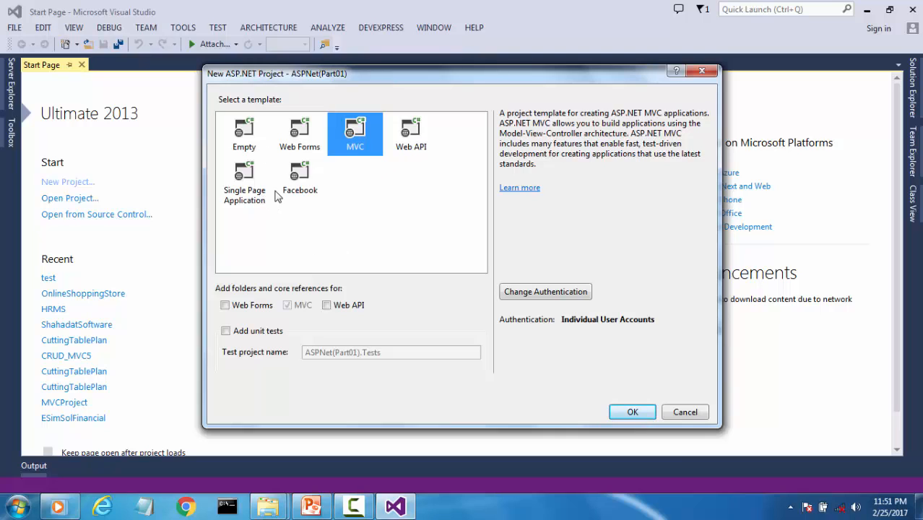
mouse_move(260, 195)
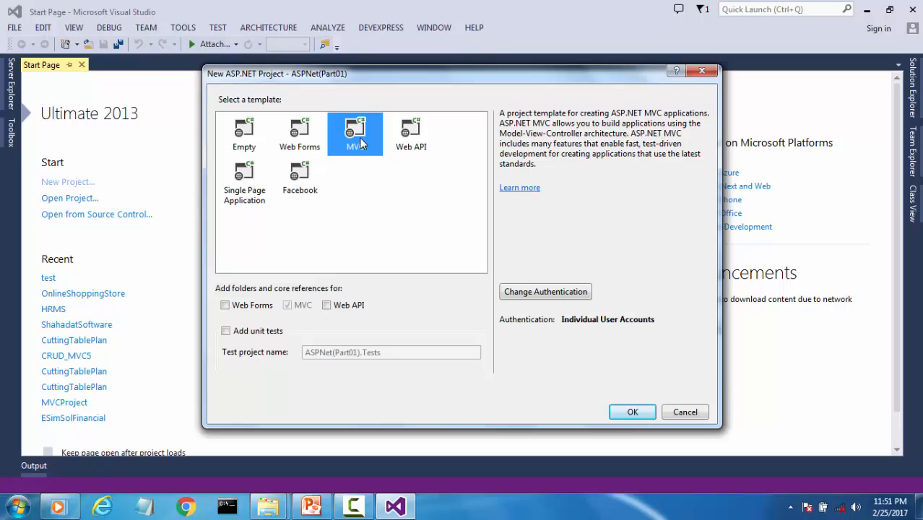
mouse_move(534, 295)
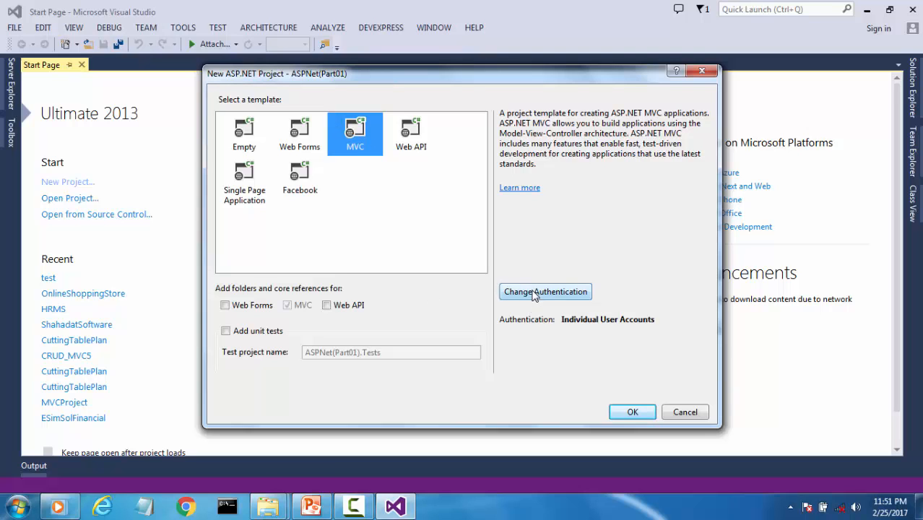
Set authentication to No Authentication, reselect MVC, and create ASPNet(Part01).
left_click(546, 292)
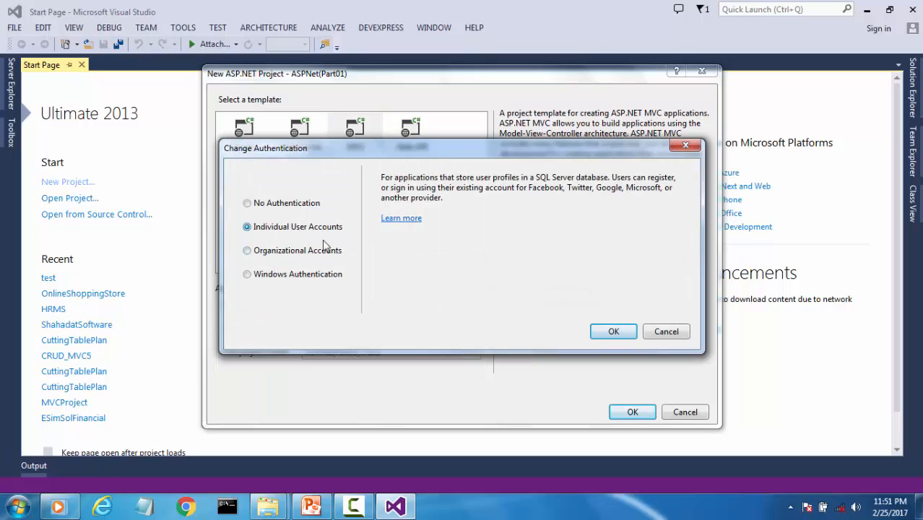
mouse_move(335, 279)
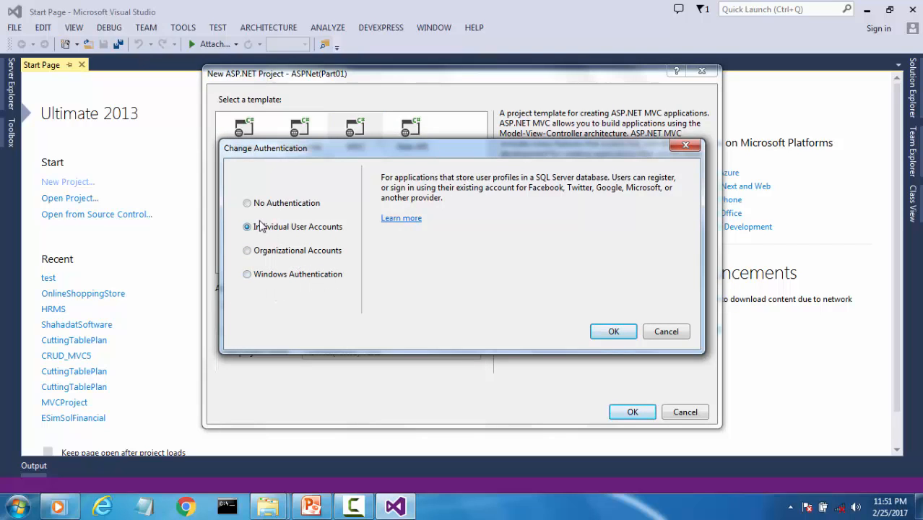
left_click(247, 202)
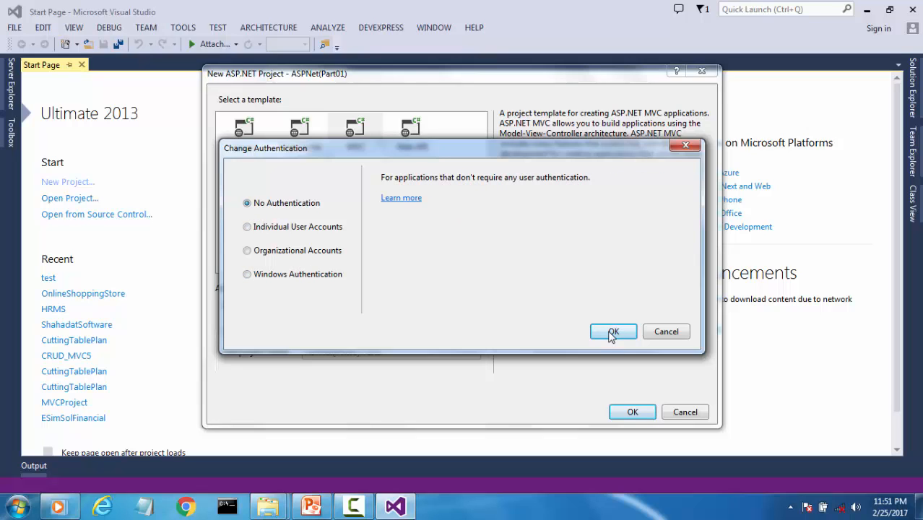
left_click(613, 331)
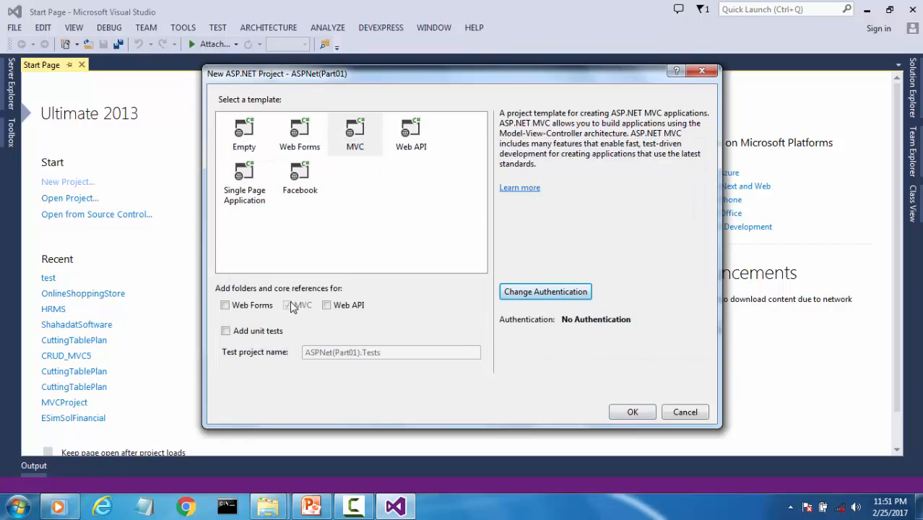
left_click(288, 304)
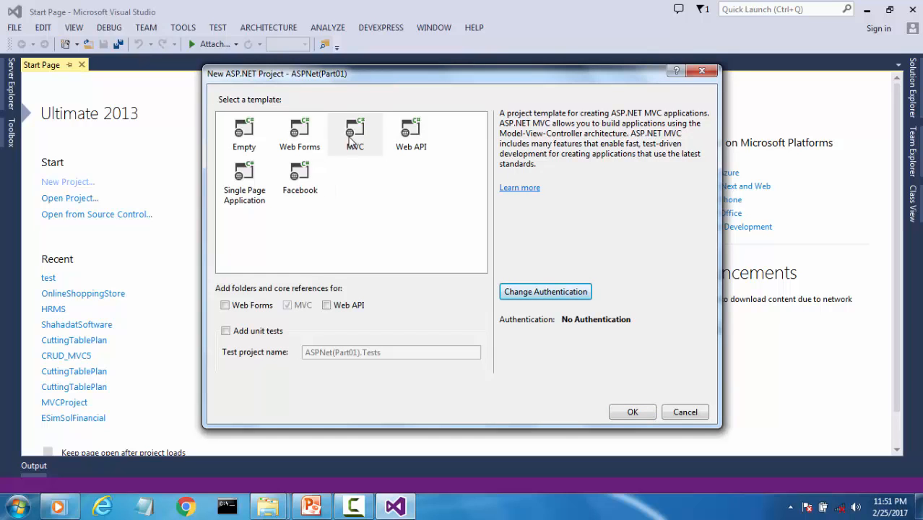
left_click(355, 134)
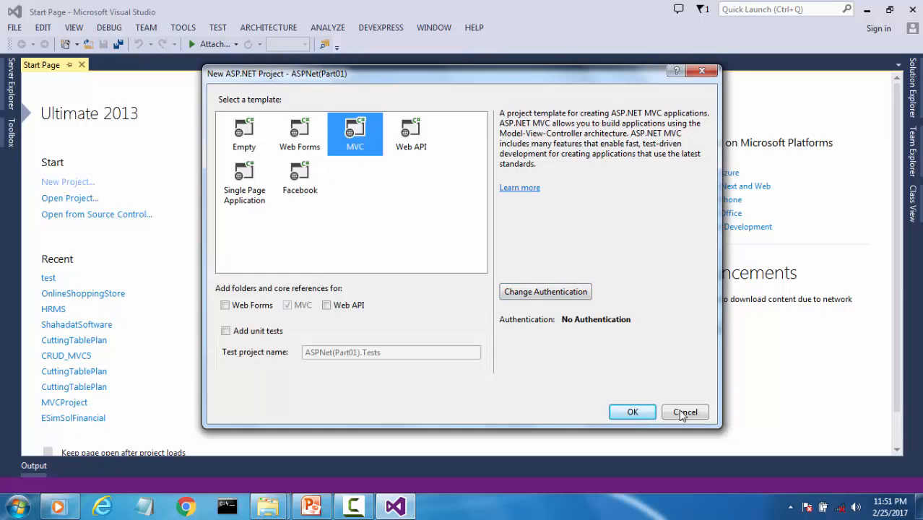
left_click(633, 411)
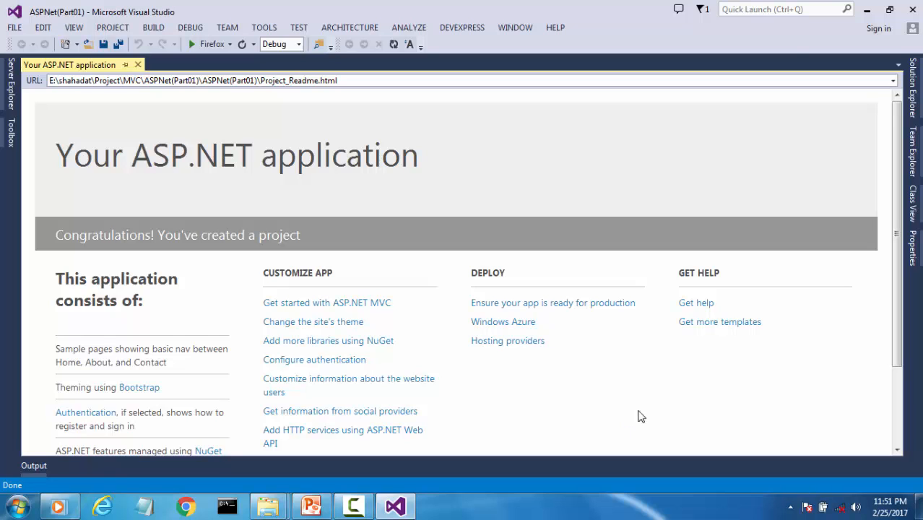
mouse_move(780, 113)
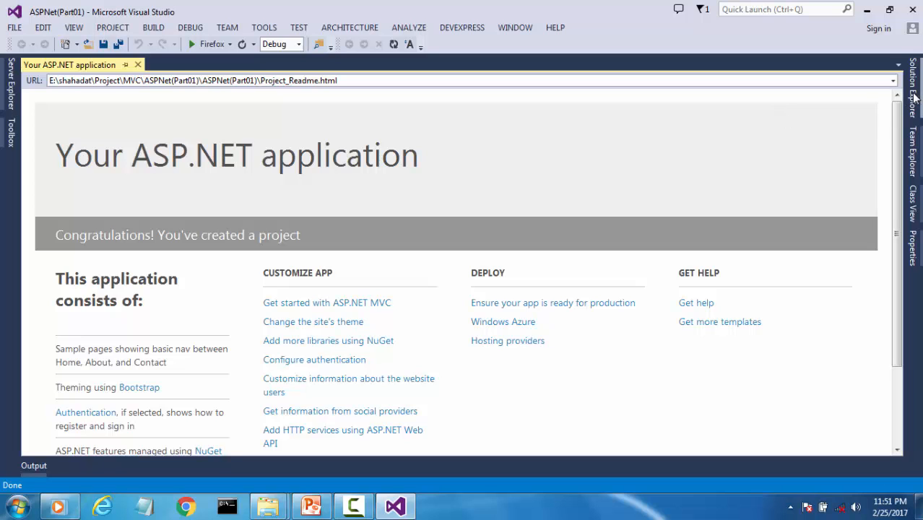
Show the project files and select the Models, Views and Controllers folders.
left_click(914, 86)
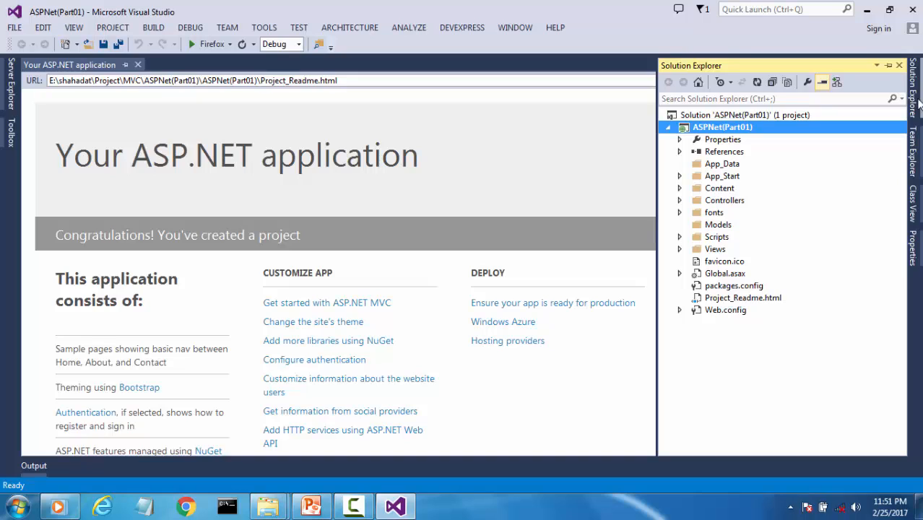
mouse_move(721, 139)
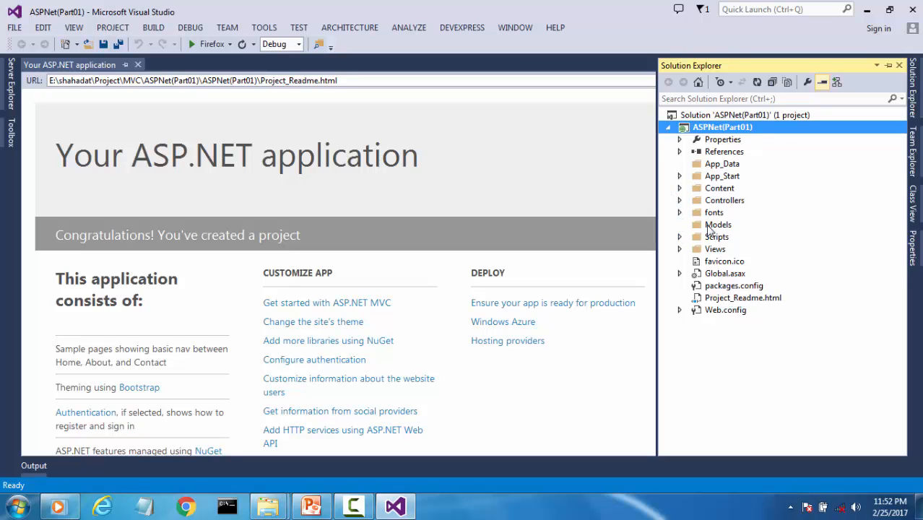
left_click(719, 225)
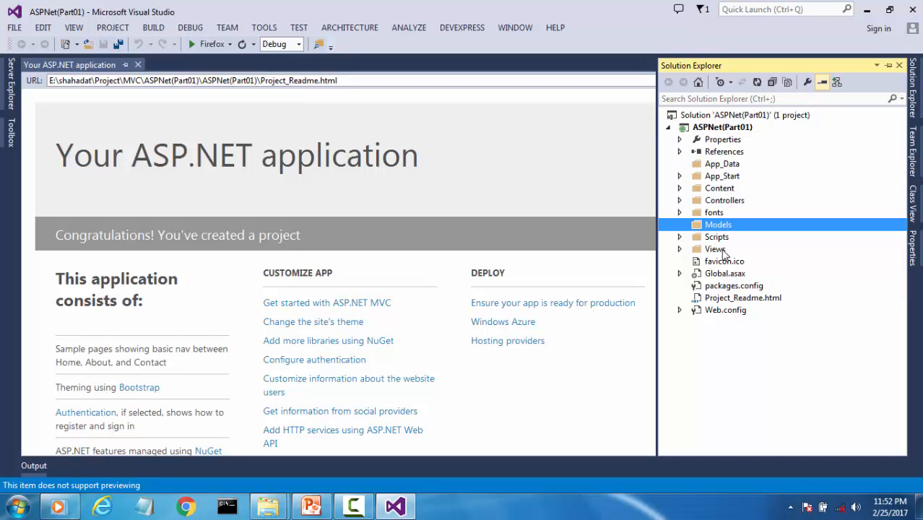
left_click(714, 248)
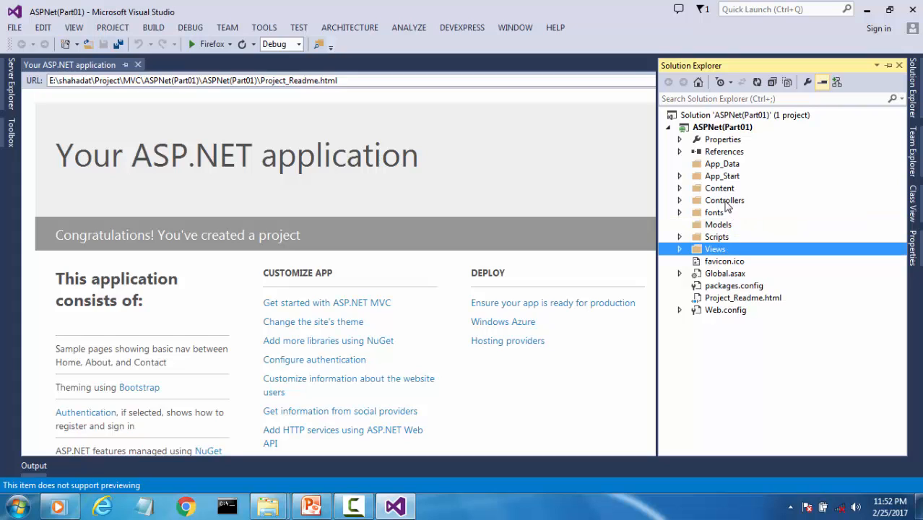
left_click(725, 200)
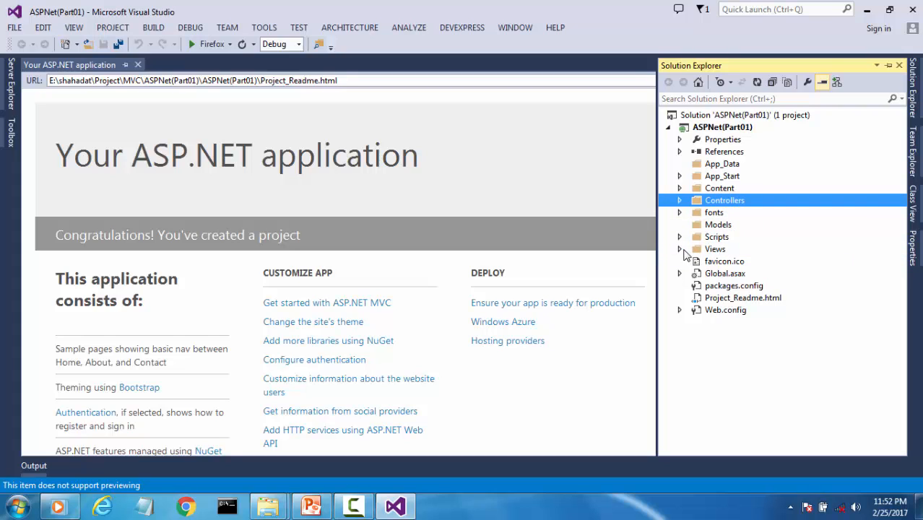
Expand Views to its Shared and Home folders, then Controllers to select HomeController.cs.
left_click(679, 248)
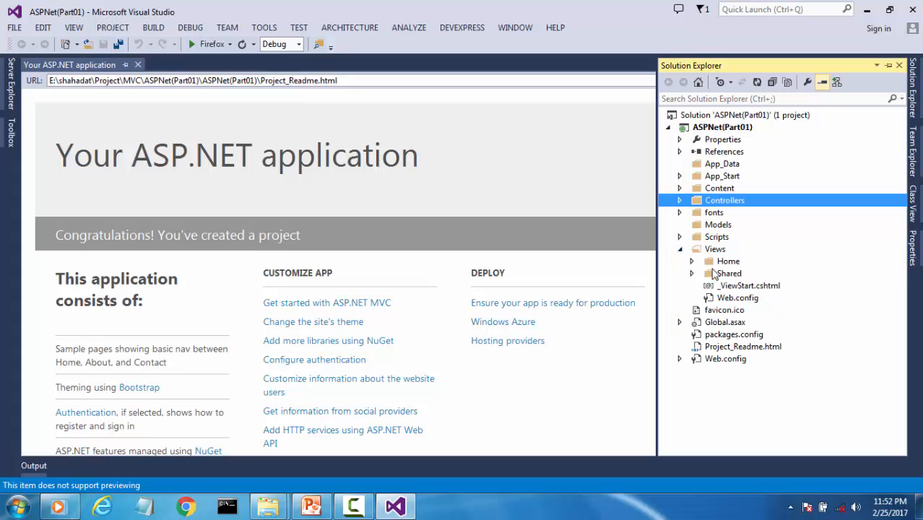
mouse_move(718, 279)
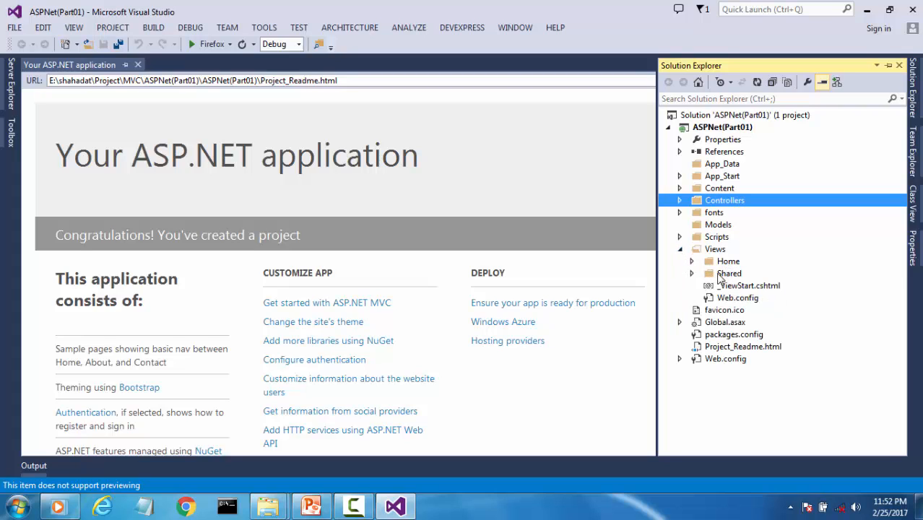
left_click(729, 273)
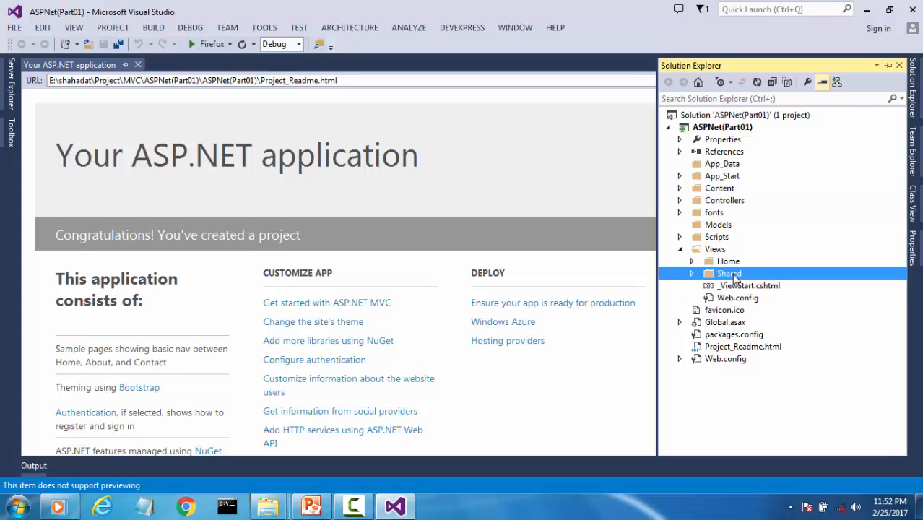
left_click(727, 261)
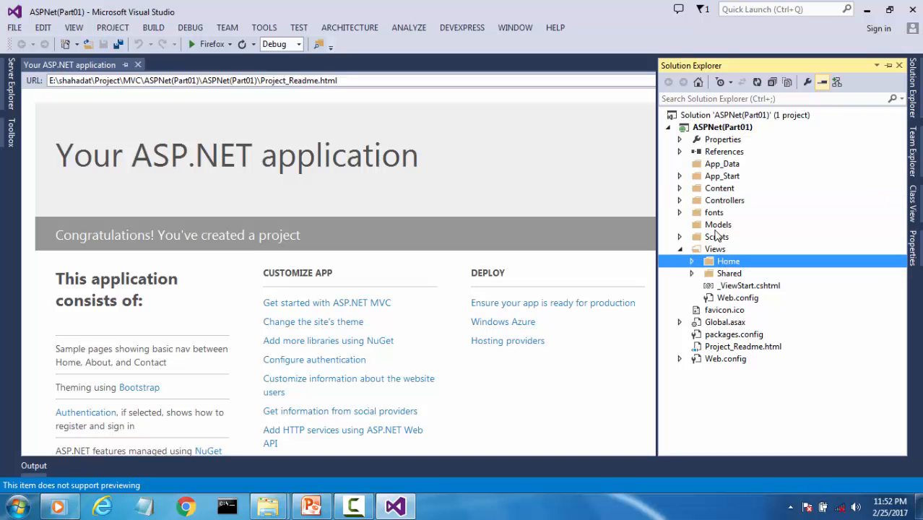
left_click(680, 200)
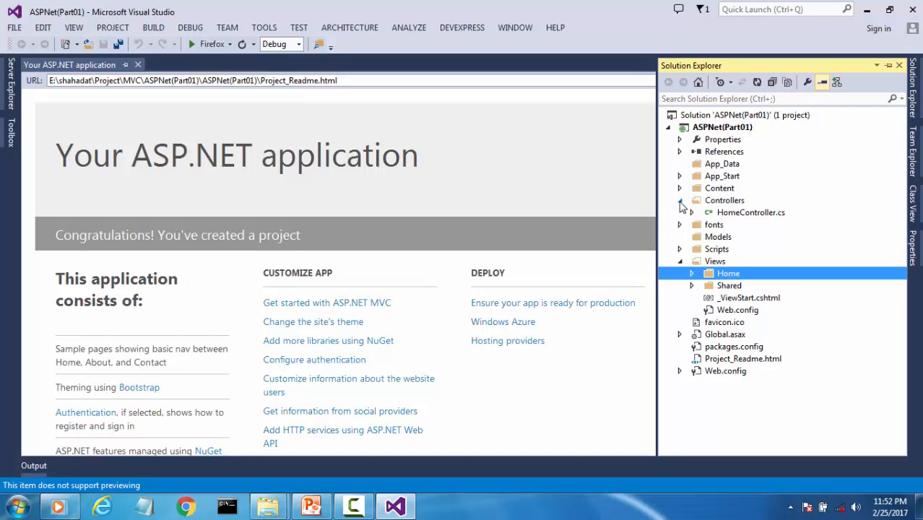
left_click(751, 212)
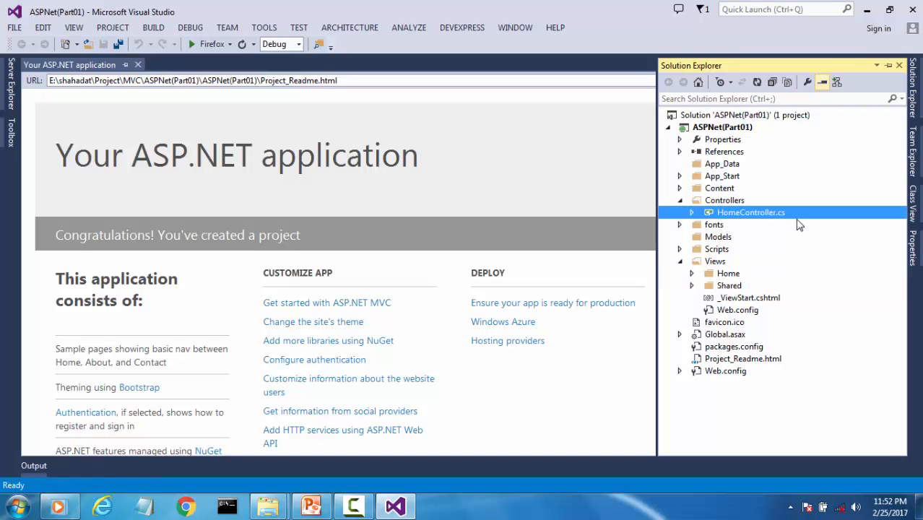
Open HomeController.cs in the editor, then select Controllers and the ASPNet(Part01) project.
double_click(751, 211)
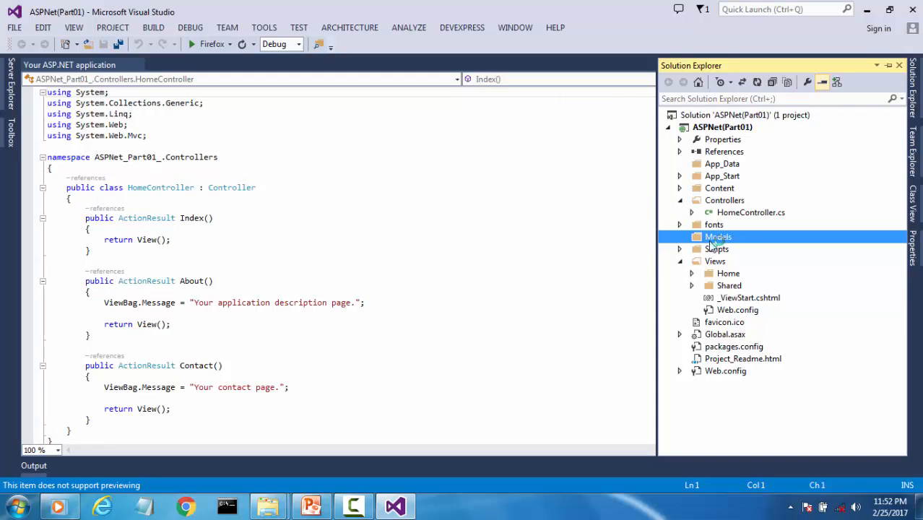
left_click(724, 200)
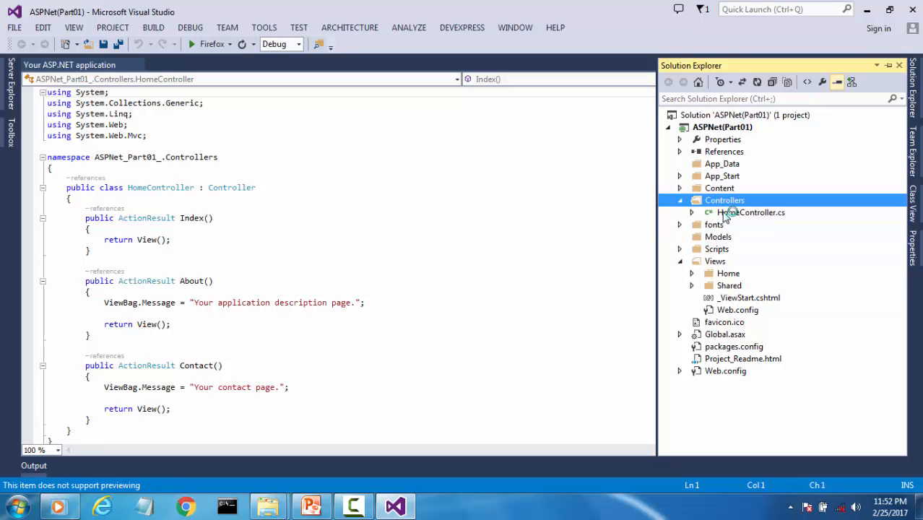
left_click(721, 127)
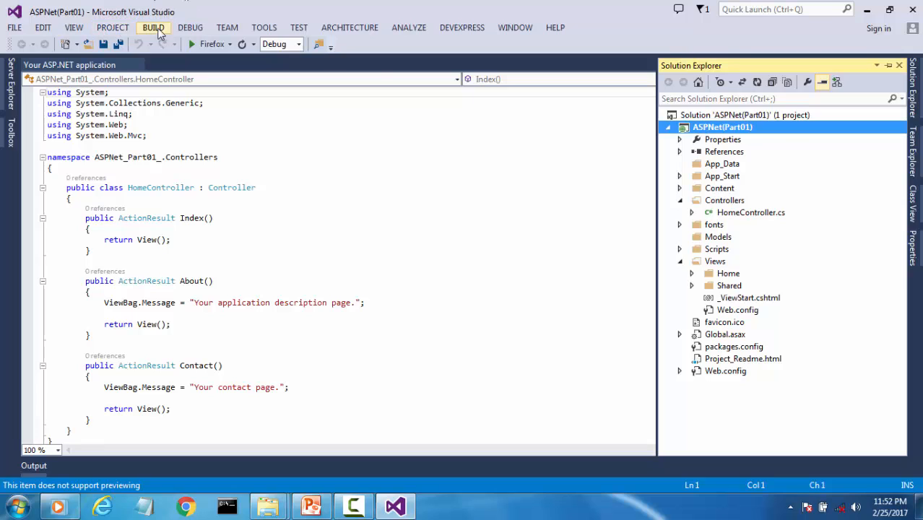
Build the solution, then rebuild the ASPNet(Part01) project from its context menu.
left_click(153, 27)
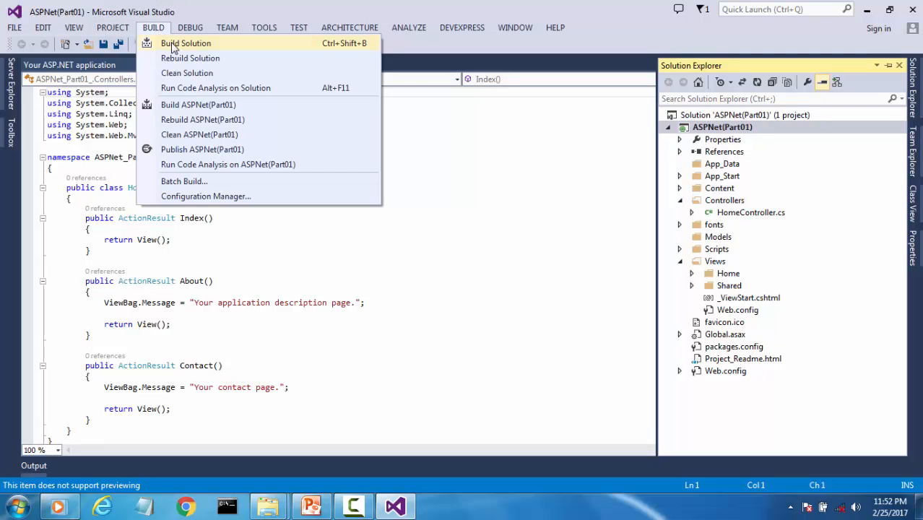
left_click(184, 43)
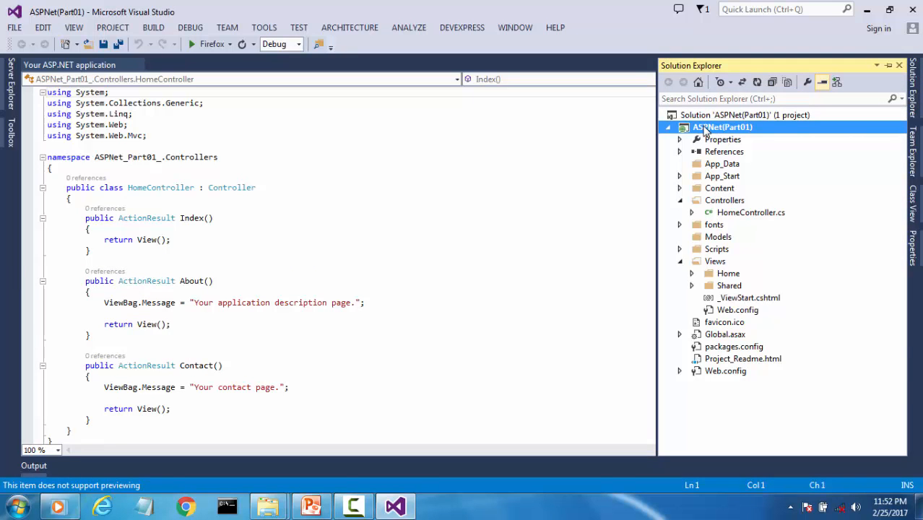
right_click(723, 127)
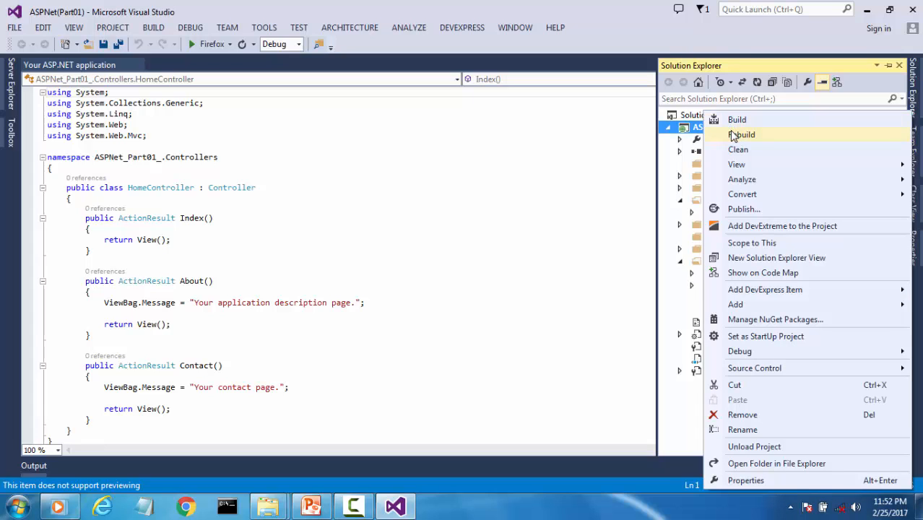
left_click(743, 134)
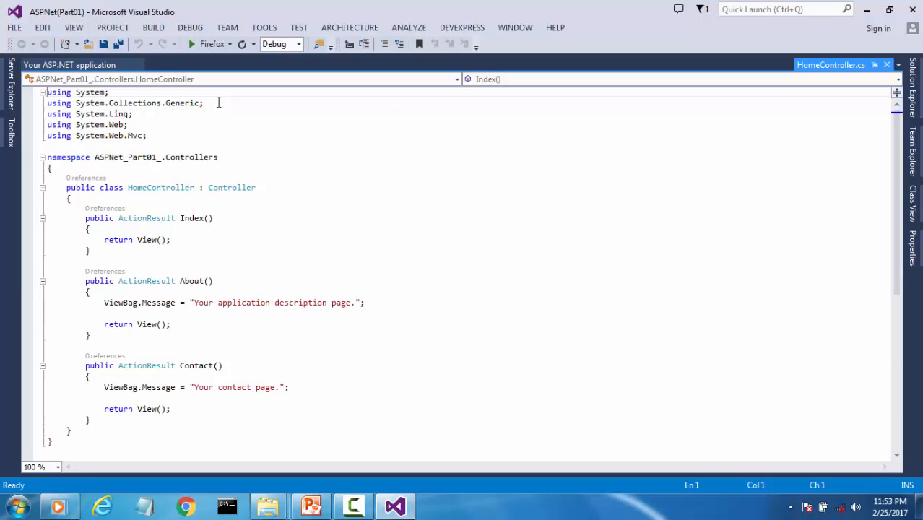
mouse_move(228, 45)
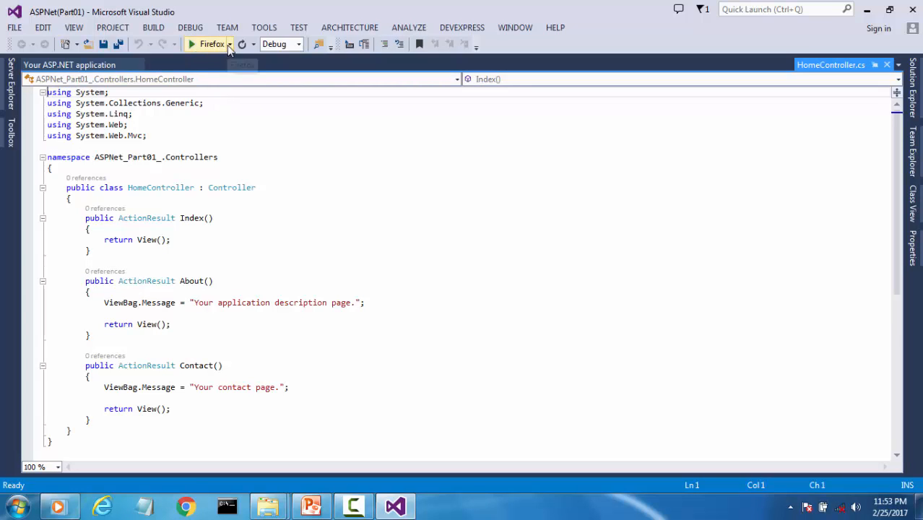
Run ASPNet(Part01) in debug mode with Firefox as the browser.
left_click(232, 44)
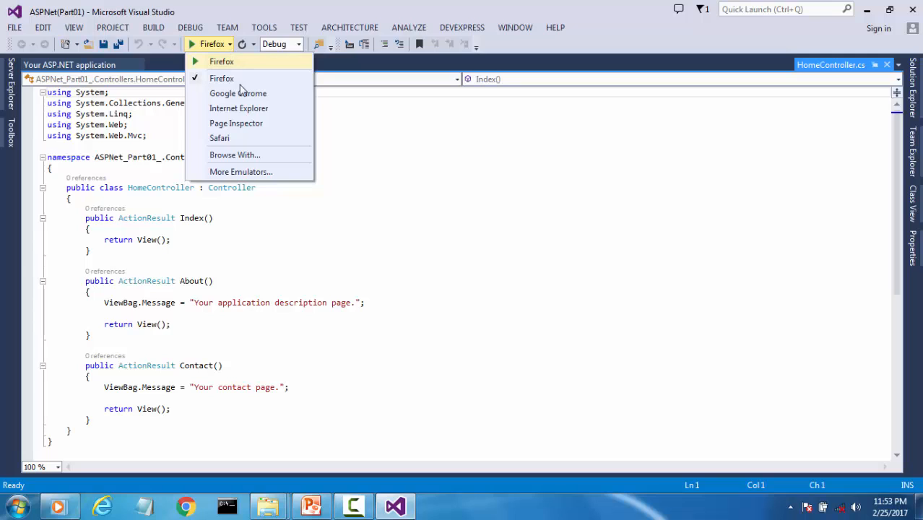
mouse_move(252, 108)
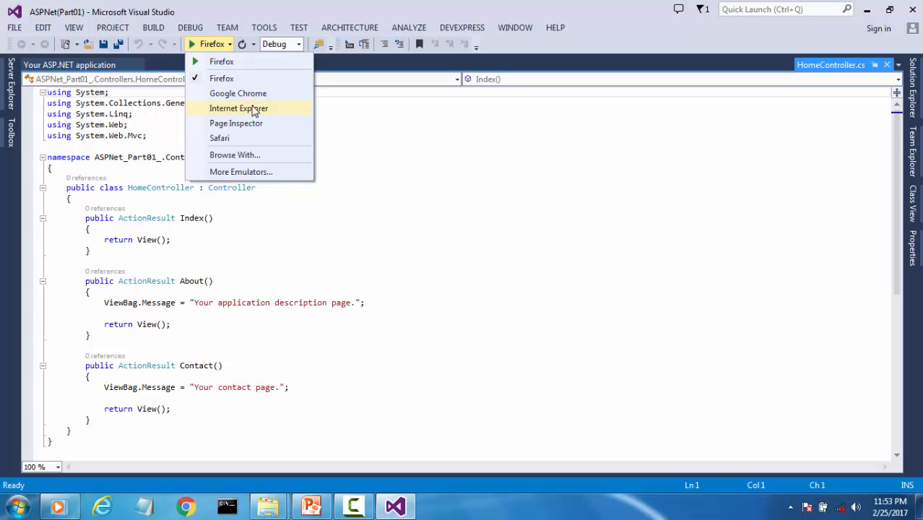
mouse_move(222, 61)
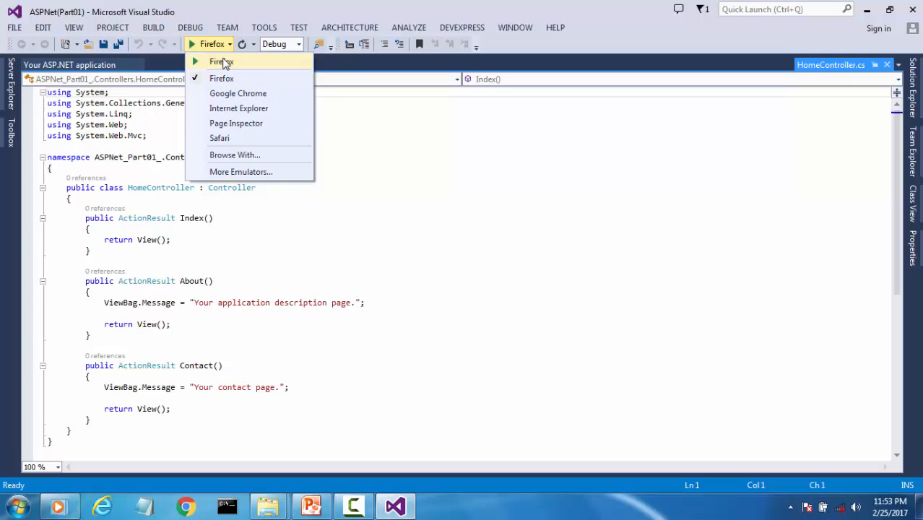
mouse_move(221, 65)
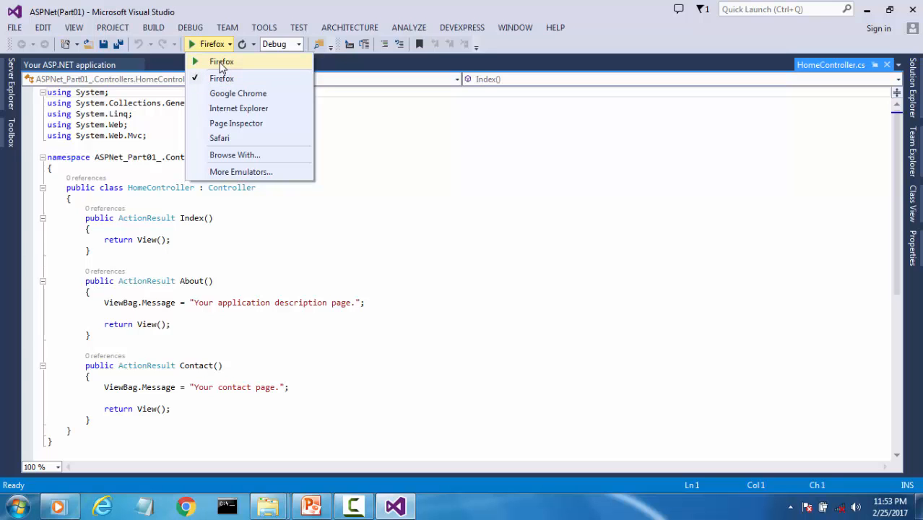
left_click(222, 61)
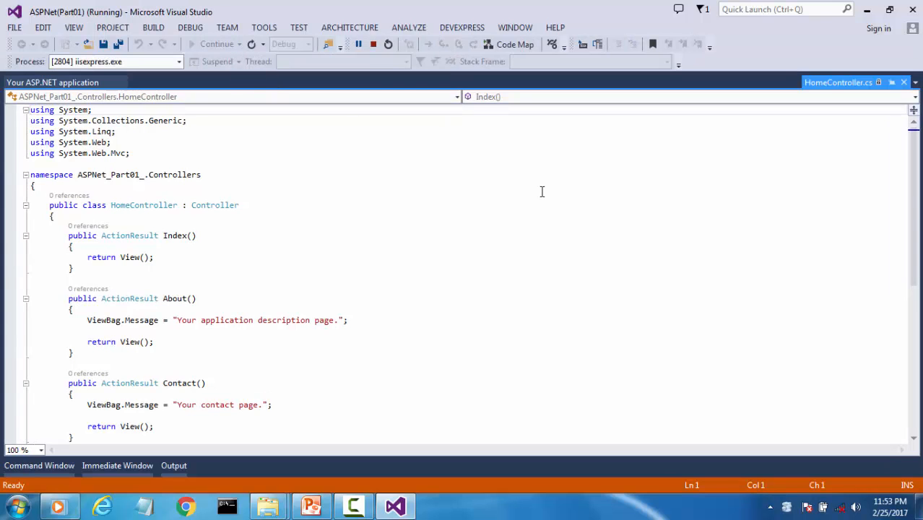
left_click(436, 506)
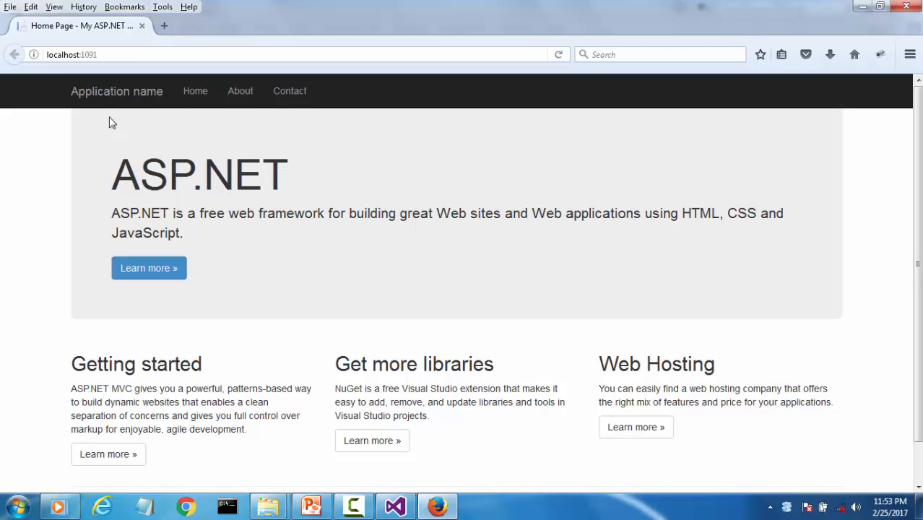
mouse_move(195, 96)
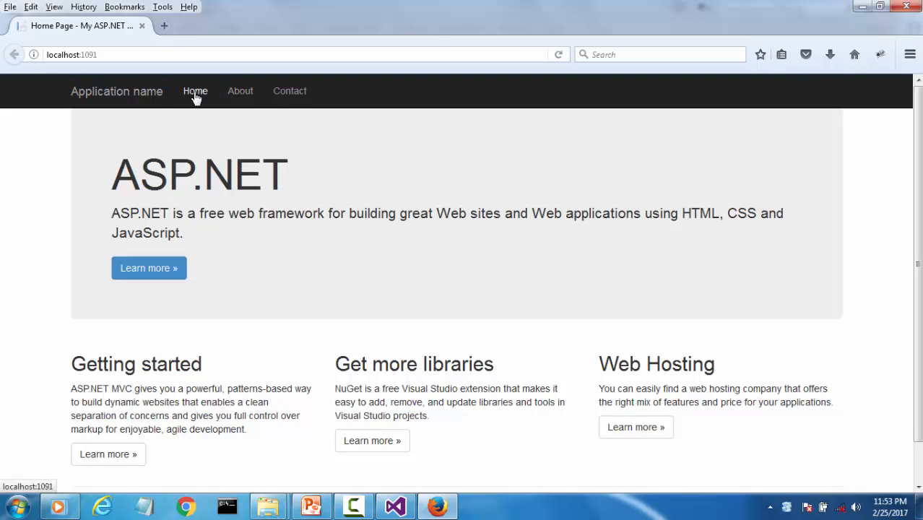
left_click(240, 91)
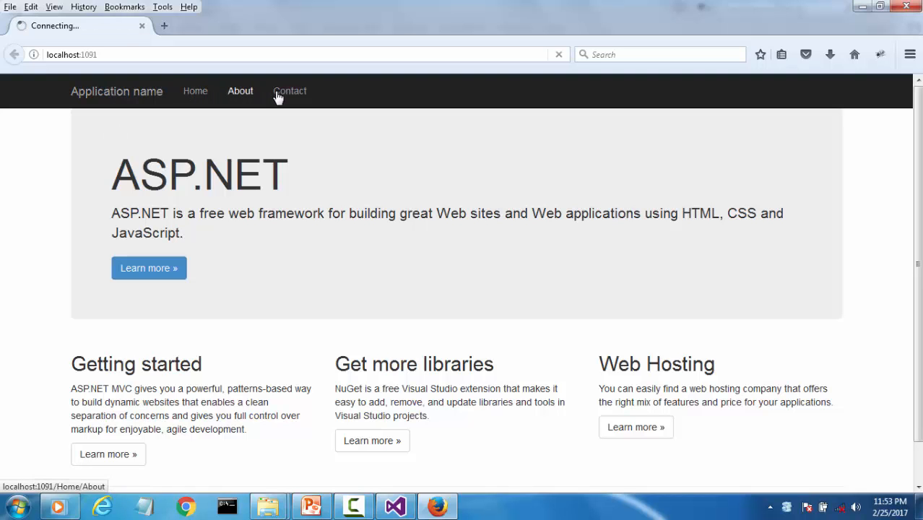
left_click(240, 90)
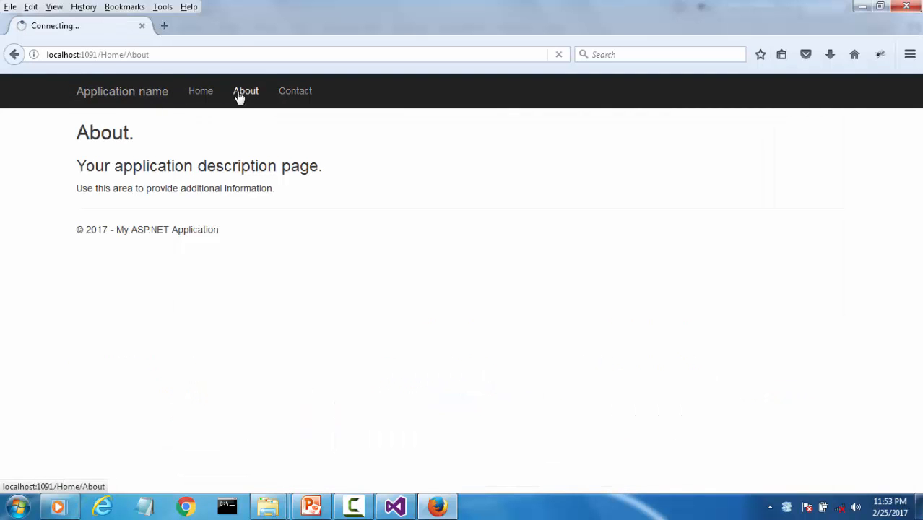
left_click(195, 91)
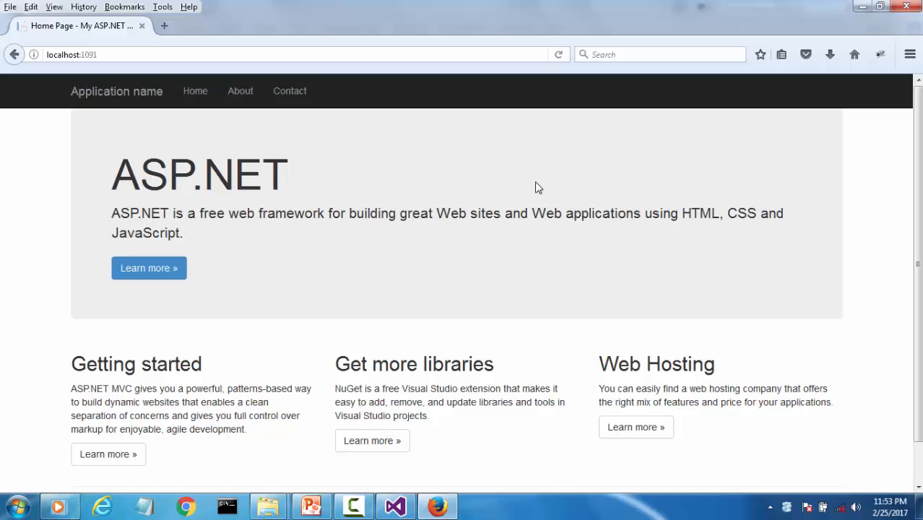
mouse_move(535, 188)
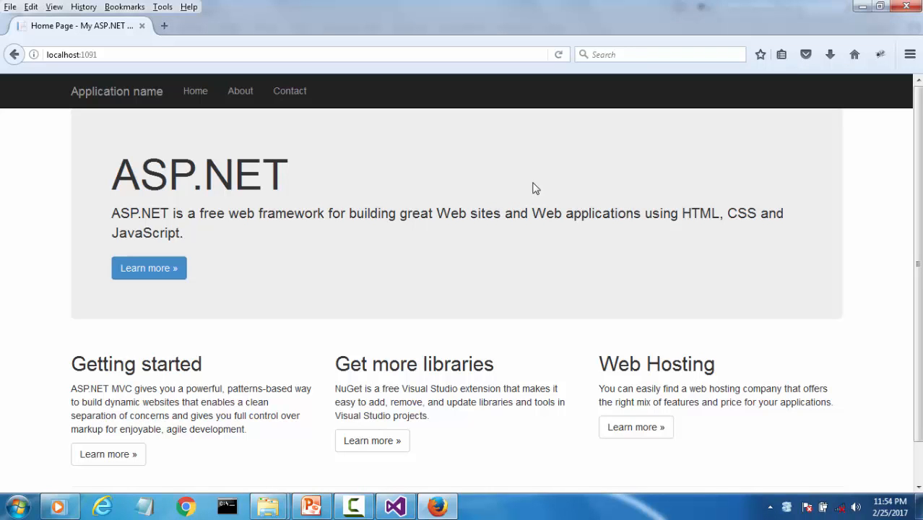
mouse_move(420, 418)
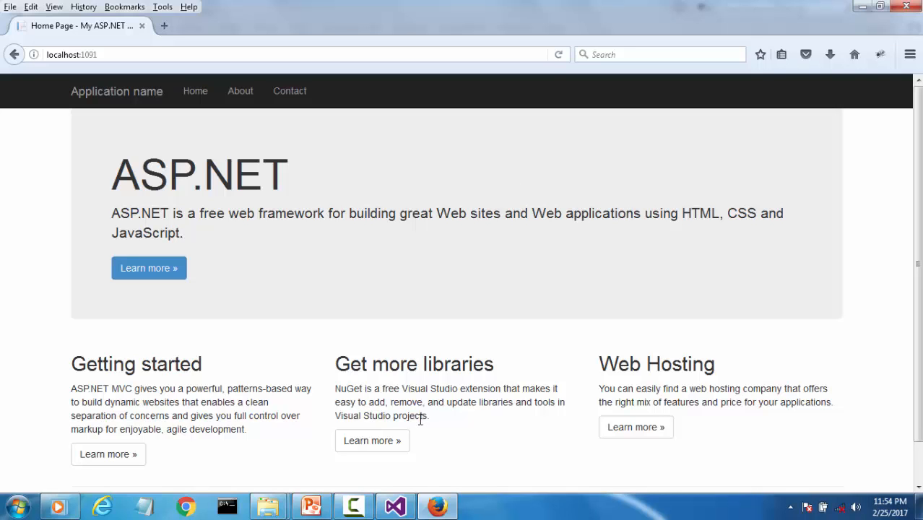
mouse_move(395, 497)
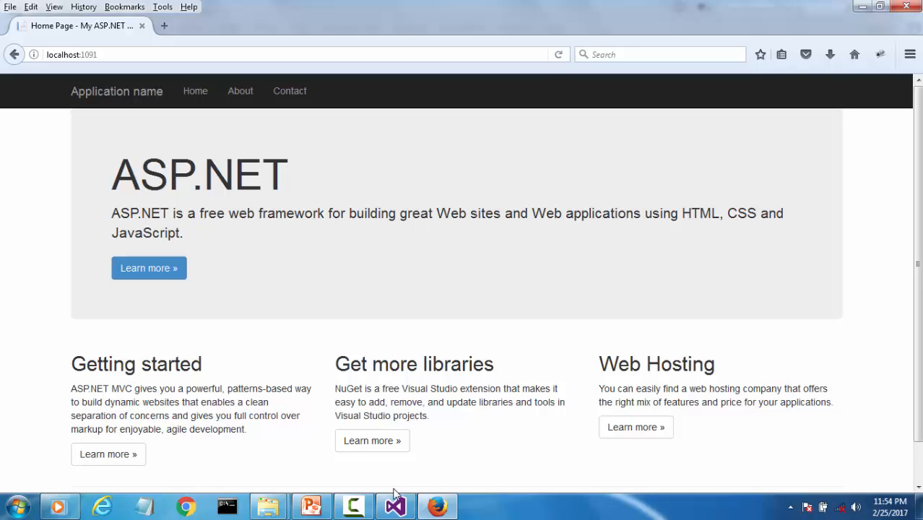